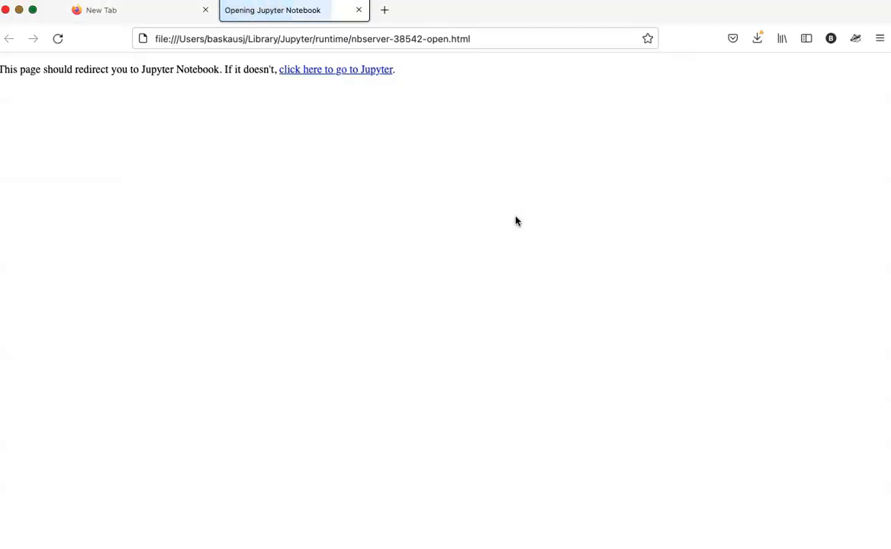
# Step: Follow the redirect link to the Jupyter home page listing the home directory folders
pyautogui.click(336, 71)
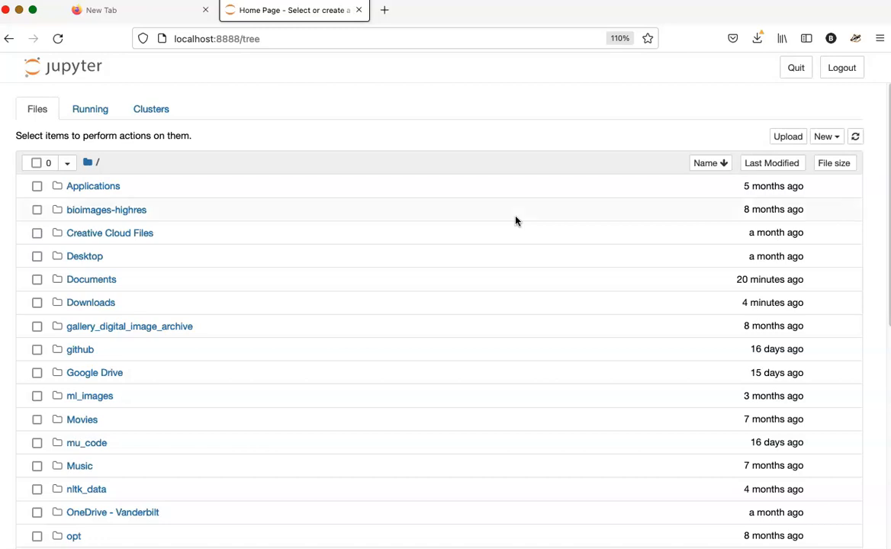
pyautogui.moveTo(715, 244)
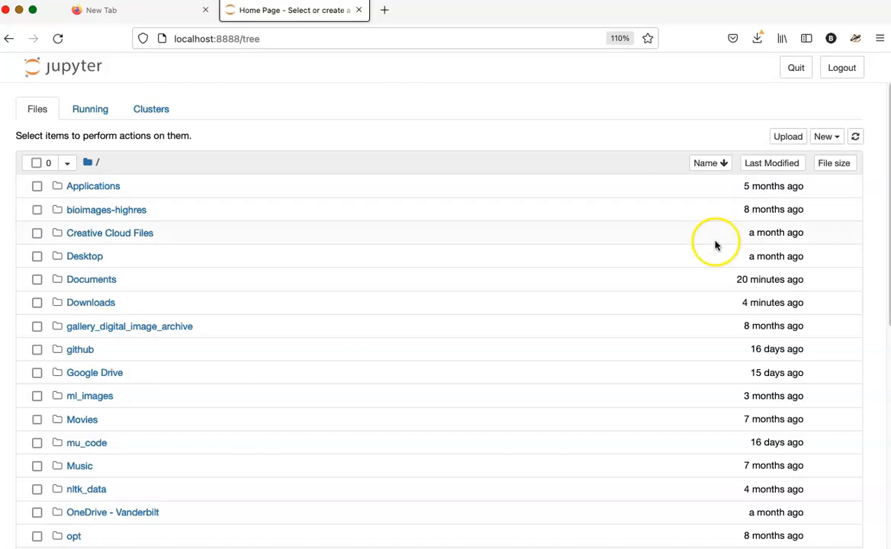
# Step: Create a new Untitled Python 3 notebook via New, then return to the home folder list
pyautogui.click(824, 136)
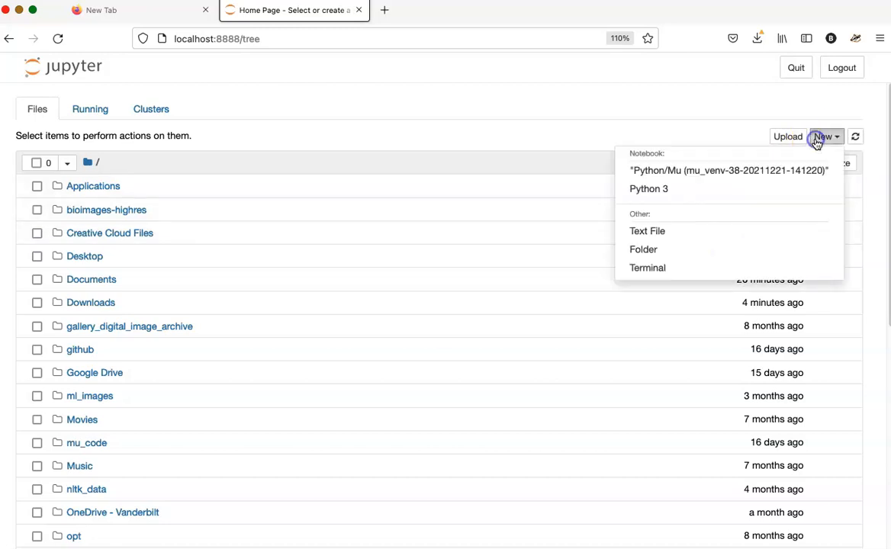
pyautogui.click(648, 190)
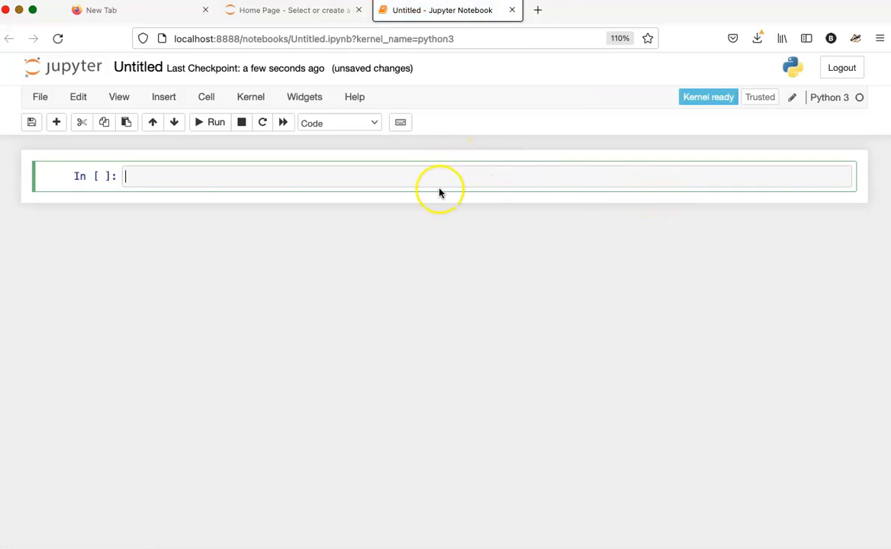
pyautogui.click(293, 9)
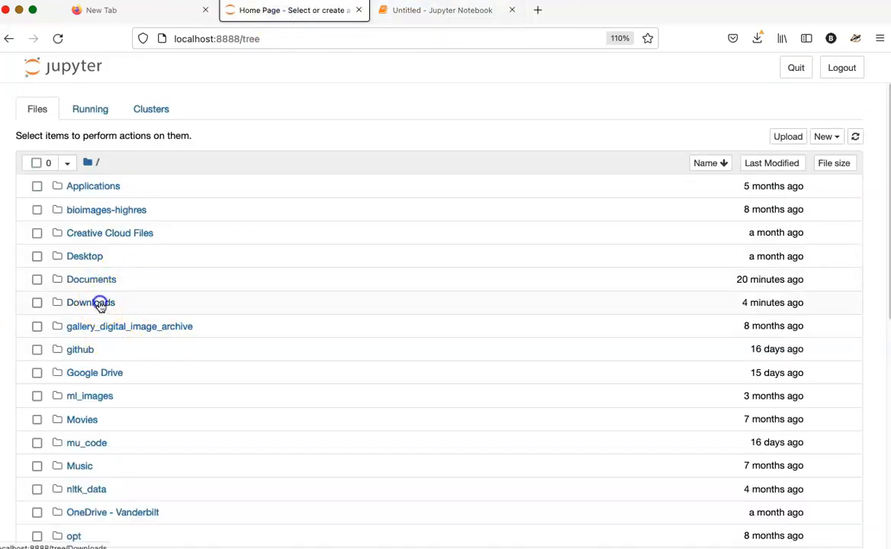
# Step: Open example.ipynb from the Downloads folder and flip between the example and Untitled notebooks
pyautogui.click(90, 302)
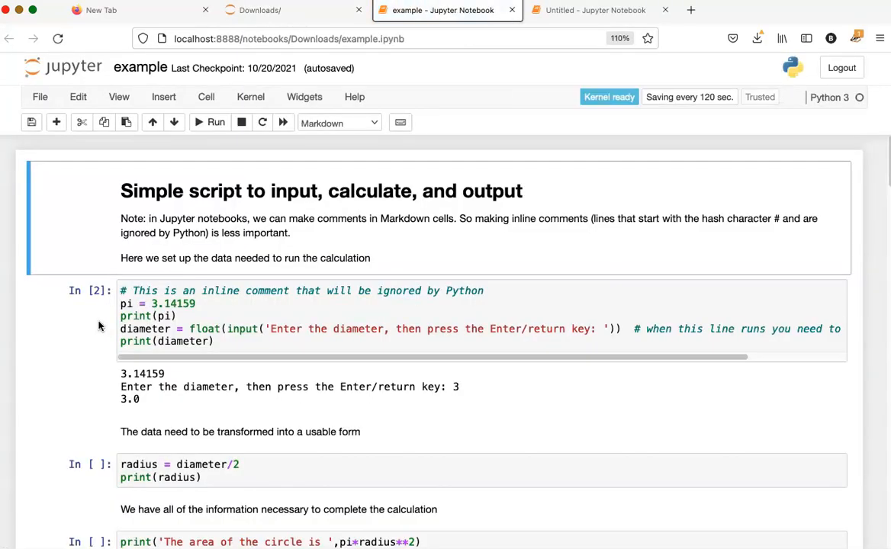
pyautogui.moveTo(505, 38)
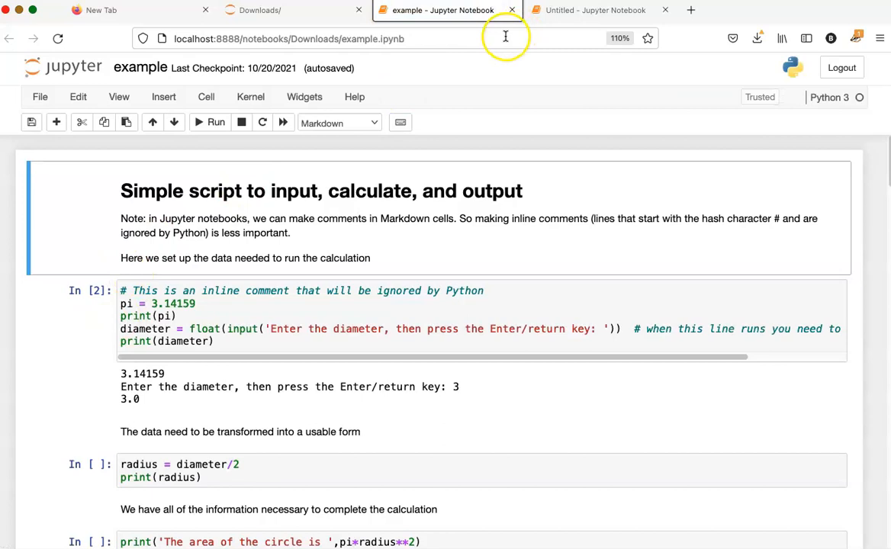
pyautogui.moveTo(595, 9)
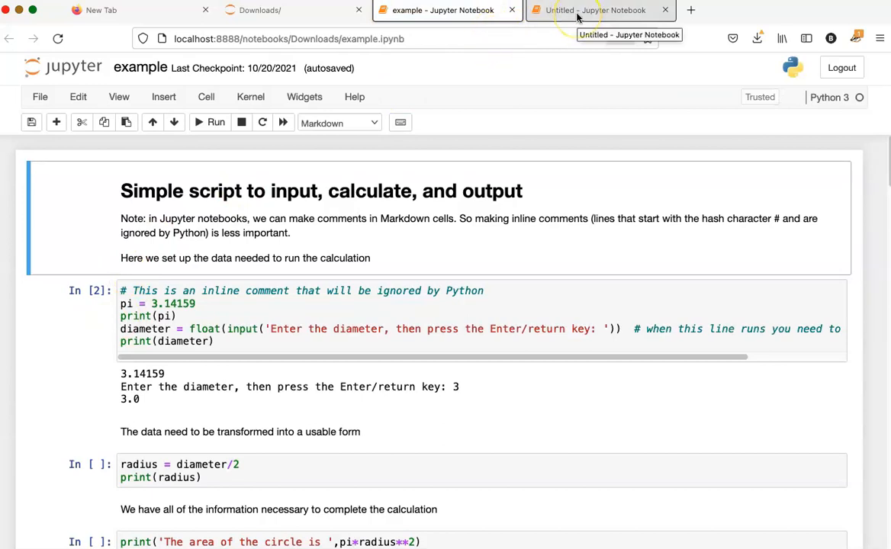
pyautogui.click(595, 9)
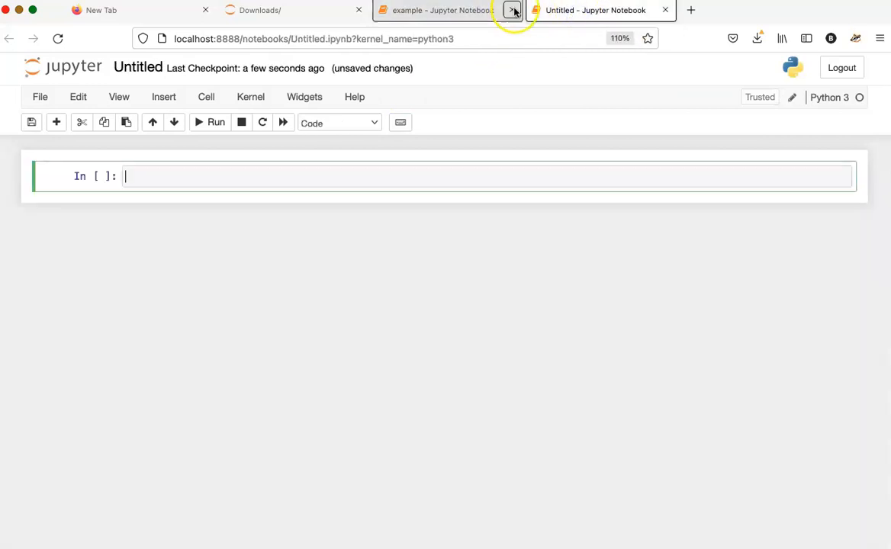
pyautogui.click(443, 9)
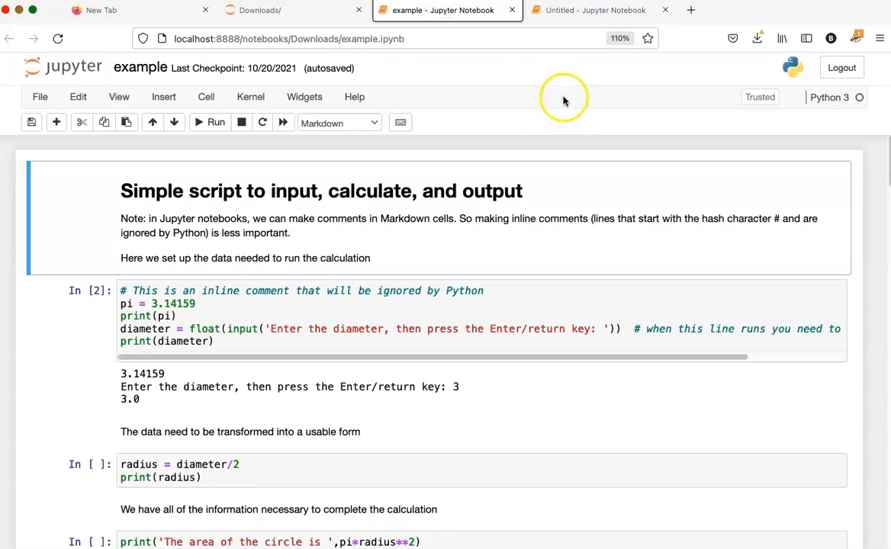
pyautogui.moveTo(543, 93)
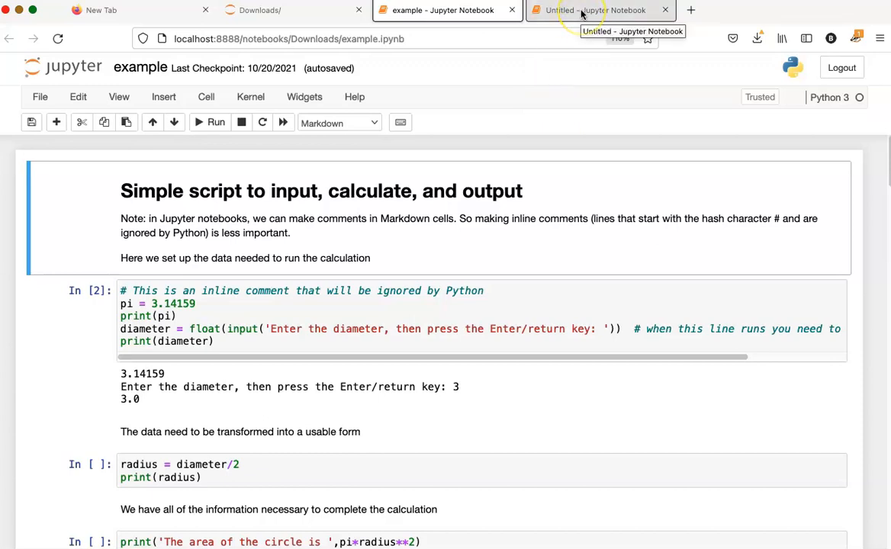
pyautogui.click(595, 9)
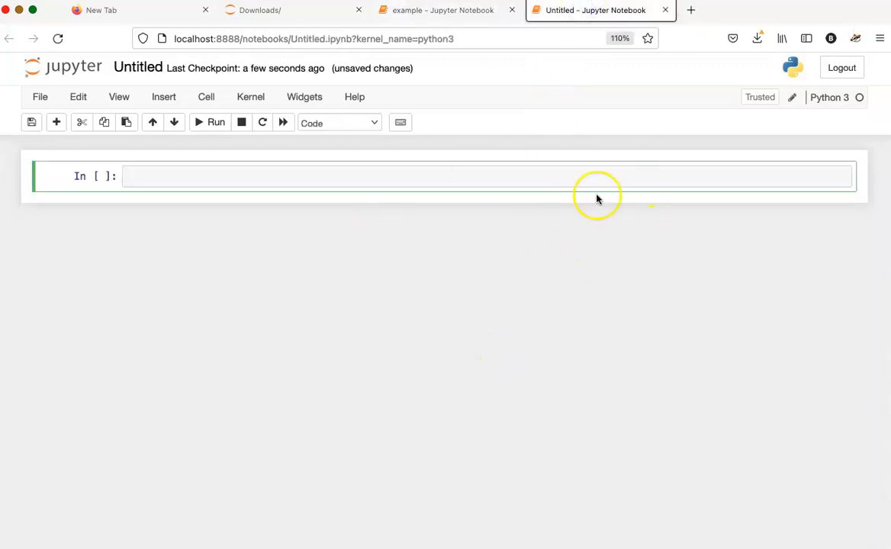
pyautogui.click(443, 9)
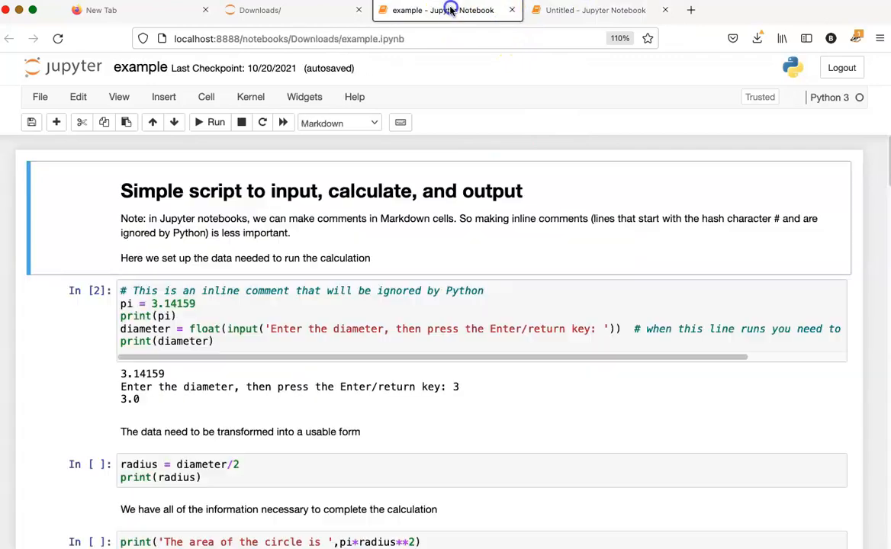
pyautogui.moveTo(510, 338)
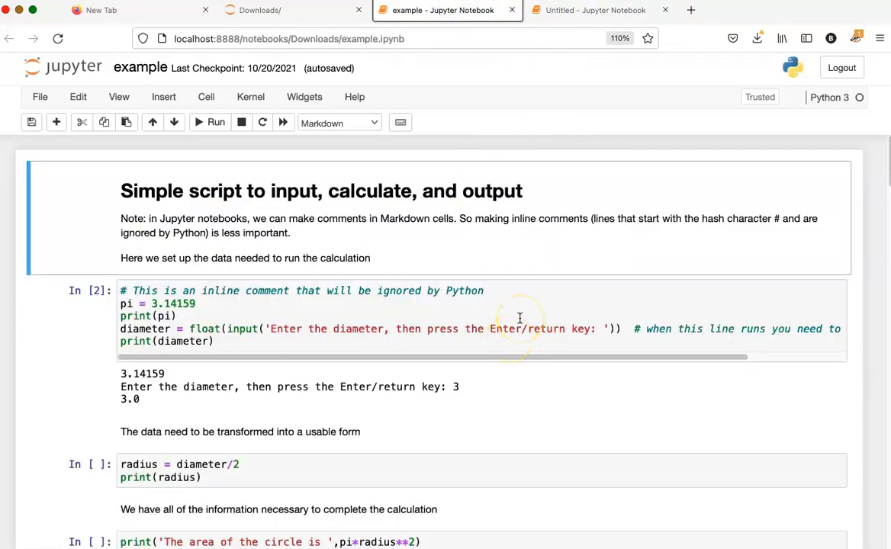
pyautogui.moveTo(507, 321)
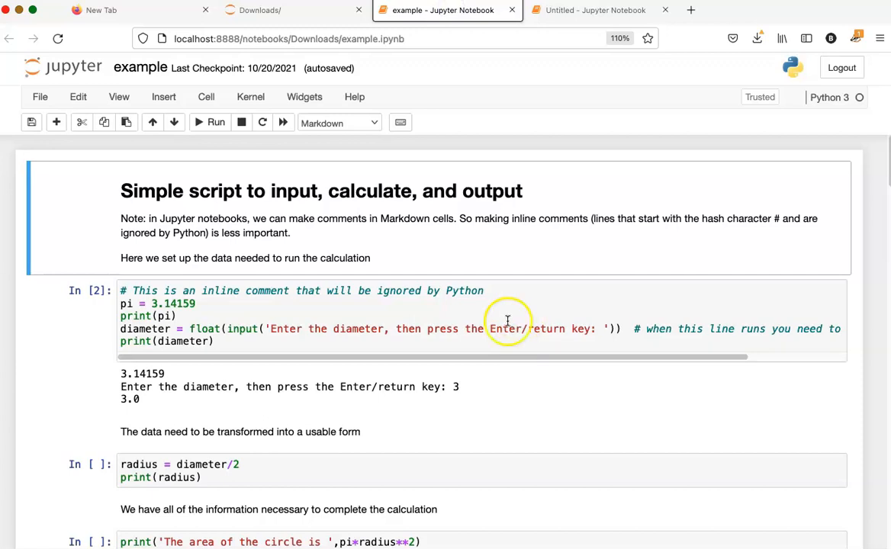
# Step: Run print('Hey there!') in the Untitled notebook's first cell, showing Hey there! with an empty cell below
pyautogui.click(598, 9)
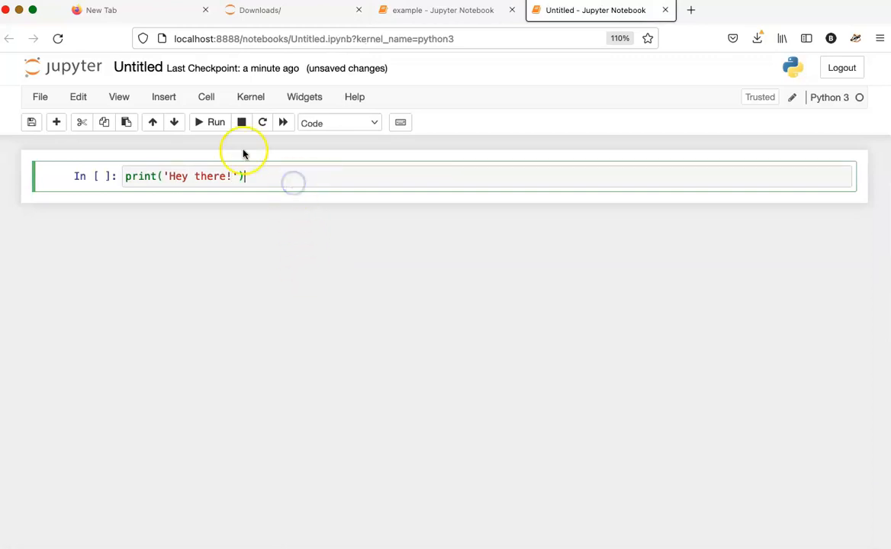
pyautogui.click(217, 122)
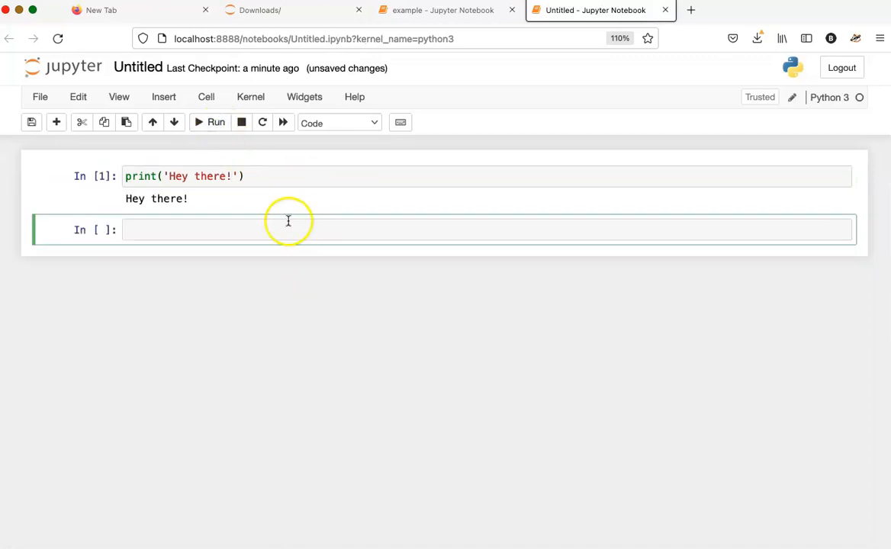
pyautogui.click(312, 177)
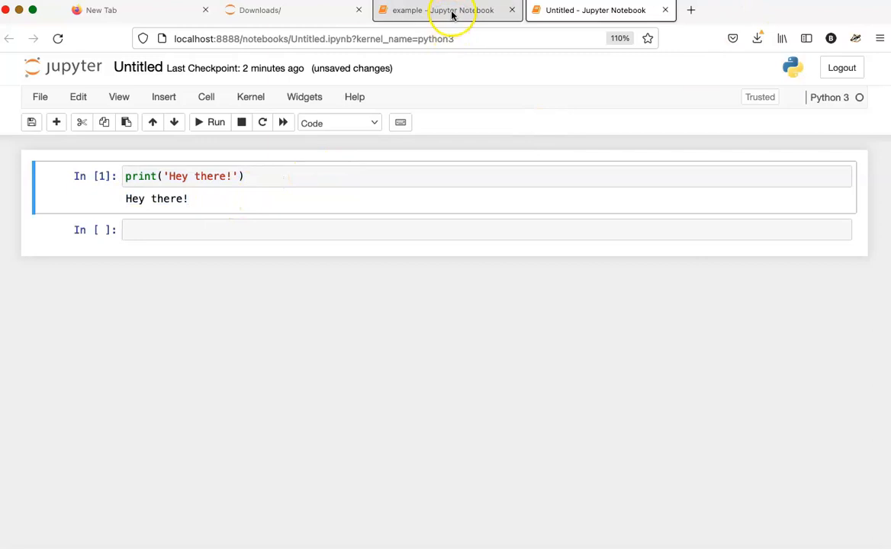
# Step: Run the example notebook's first code cell, which prints 3.14159 and waits for a diameter, then view Untitled
pyautogui.click(446, 9)
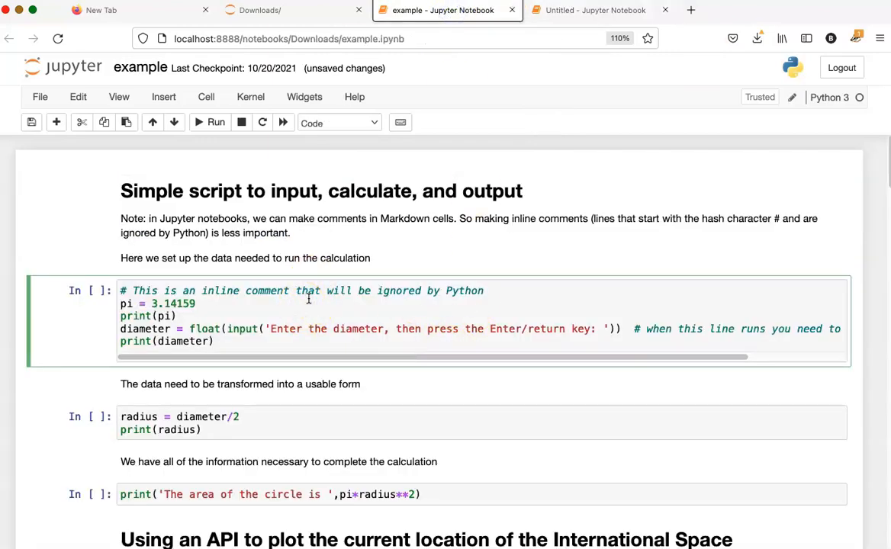
pyautogui.click(217, 123)
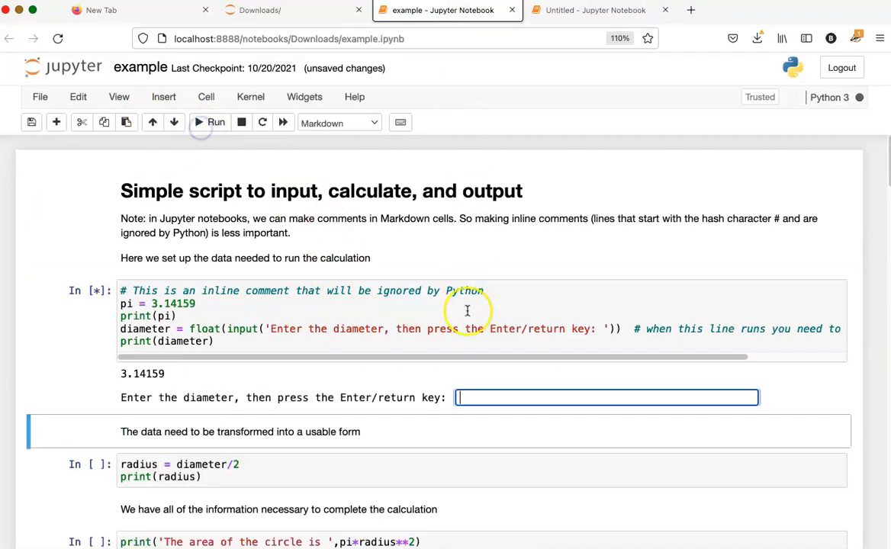
pyautogui.moveTo(506, 431)
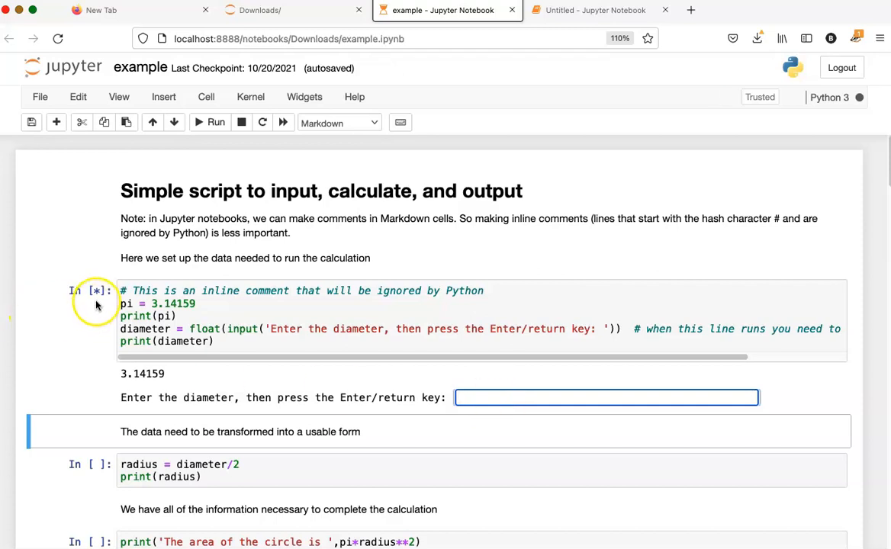
pyautogui.click(84, 290)
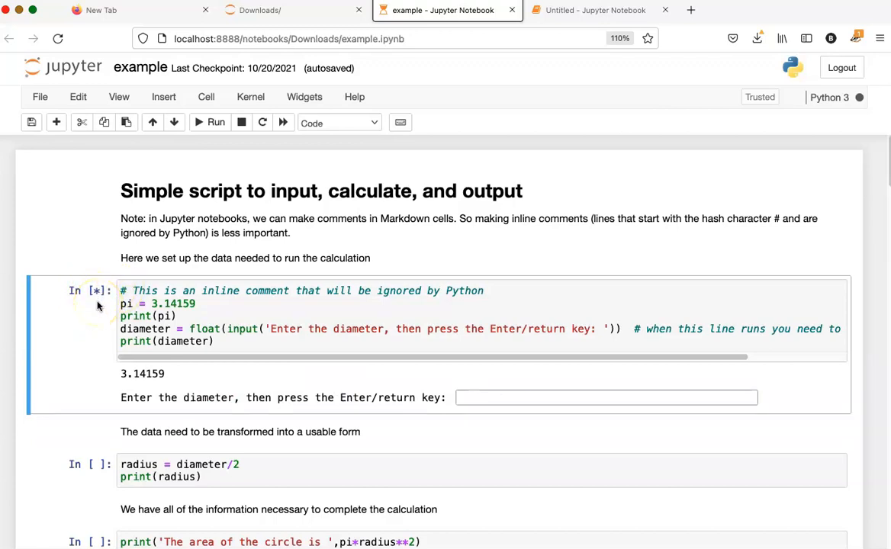
pyautogui.click(595, 9)
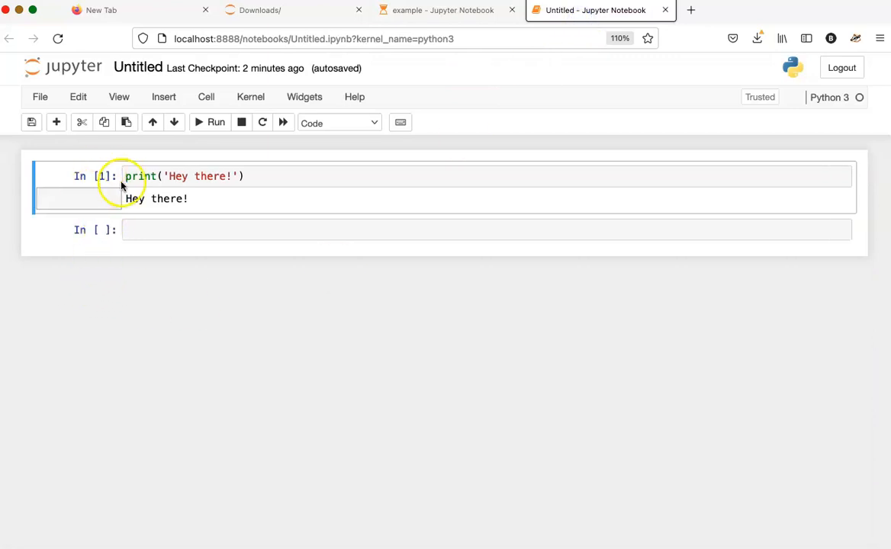
# Step: Enter a diameter of 3 in the example notebook's waiting input so the cell prints 3.0
pyautogui.click(442, 9)
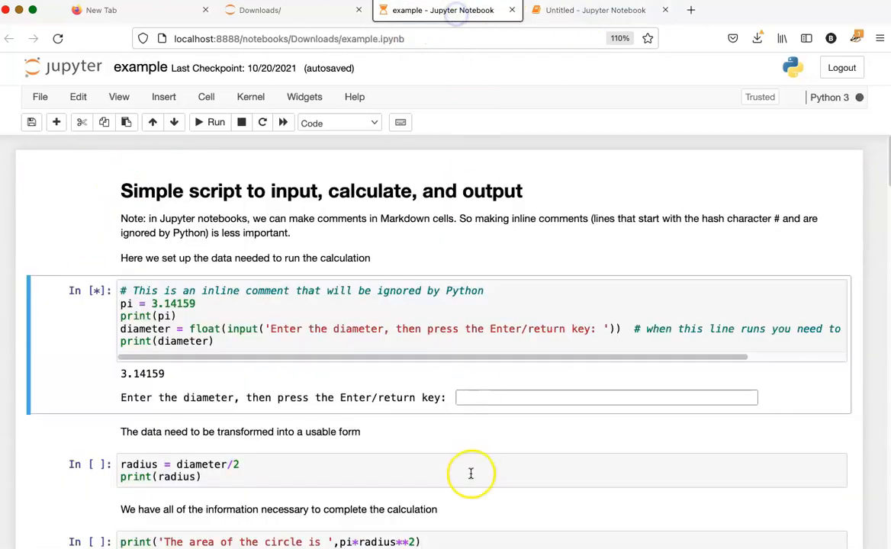
pyautogui.click(606, 396)
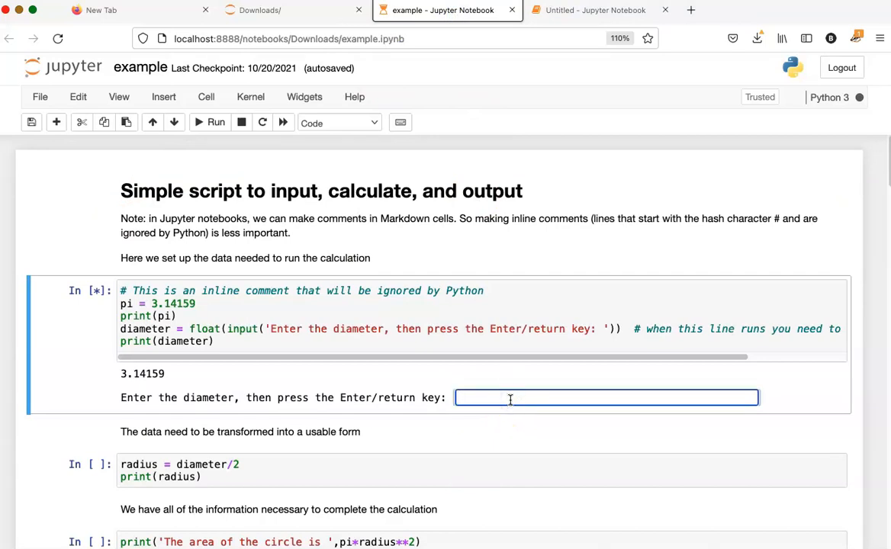
pyautogui.write('3')
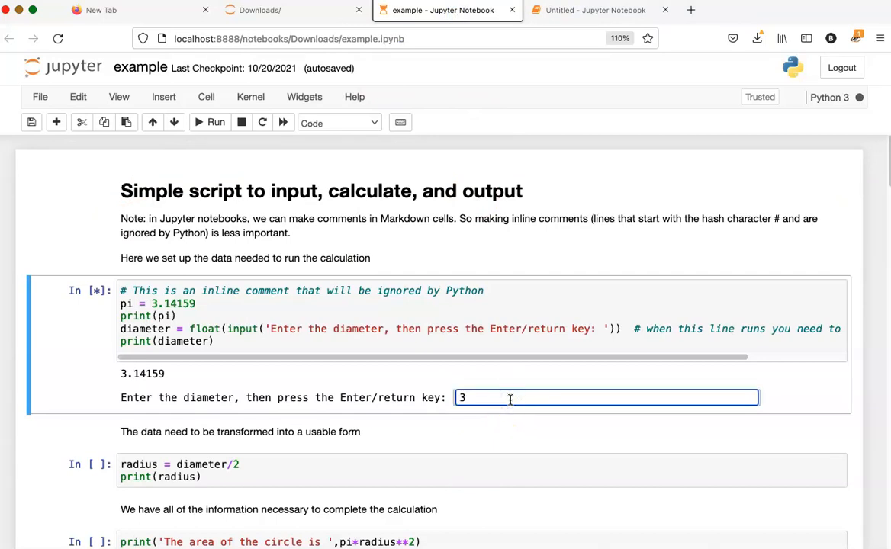
pyautogui.press('Return')
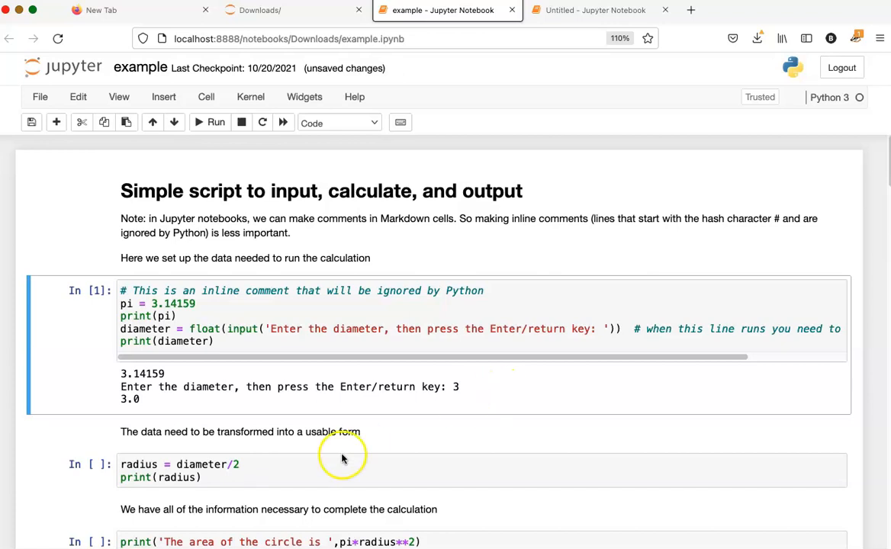
pyautogui.moveTo(95, 297)
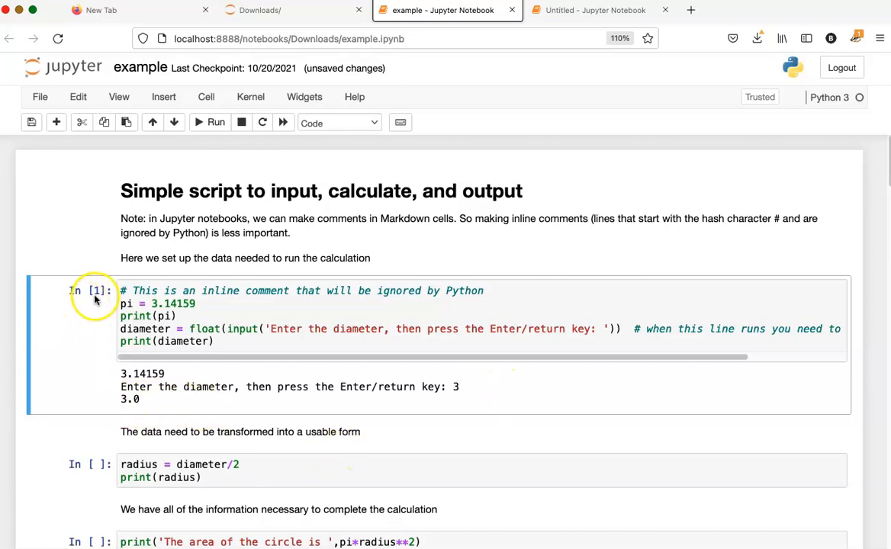
pyautogui.moveTo(168, 360)
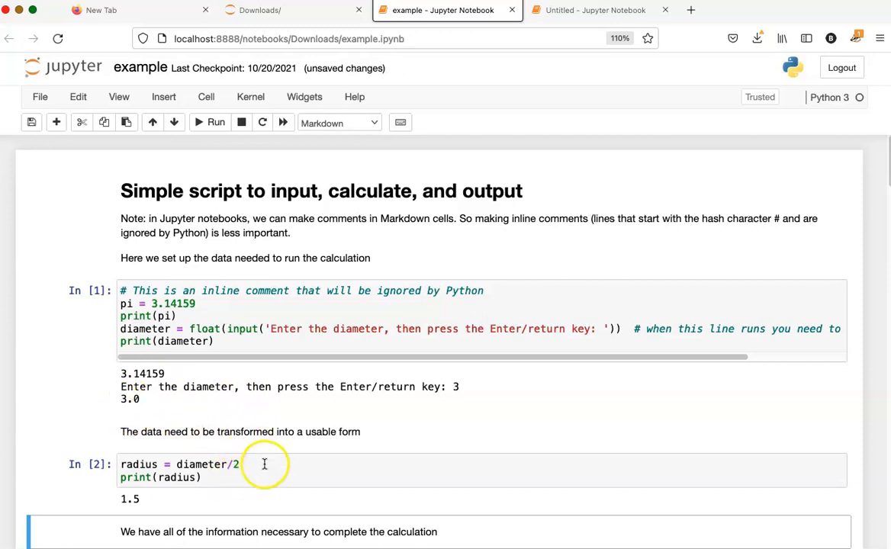
pyautogui.moveTo(290, 226)
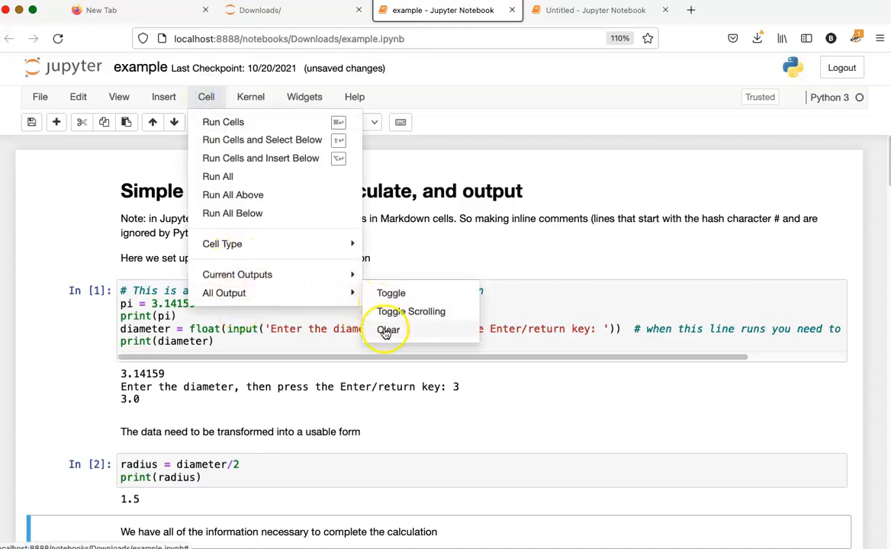
# Step: Clear all cell outputs of the example notebook with Cell > All Output > Clear
pyautogui.click(387, 330)
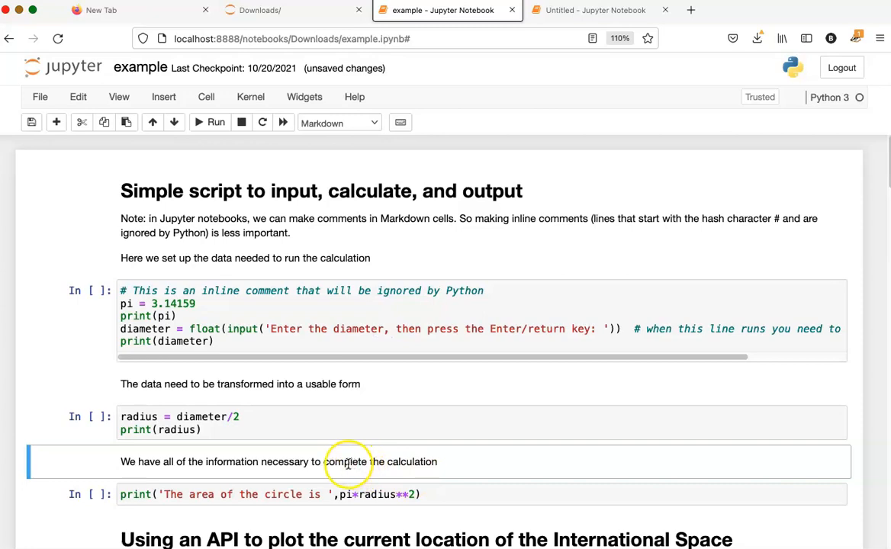